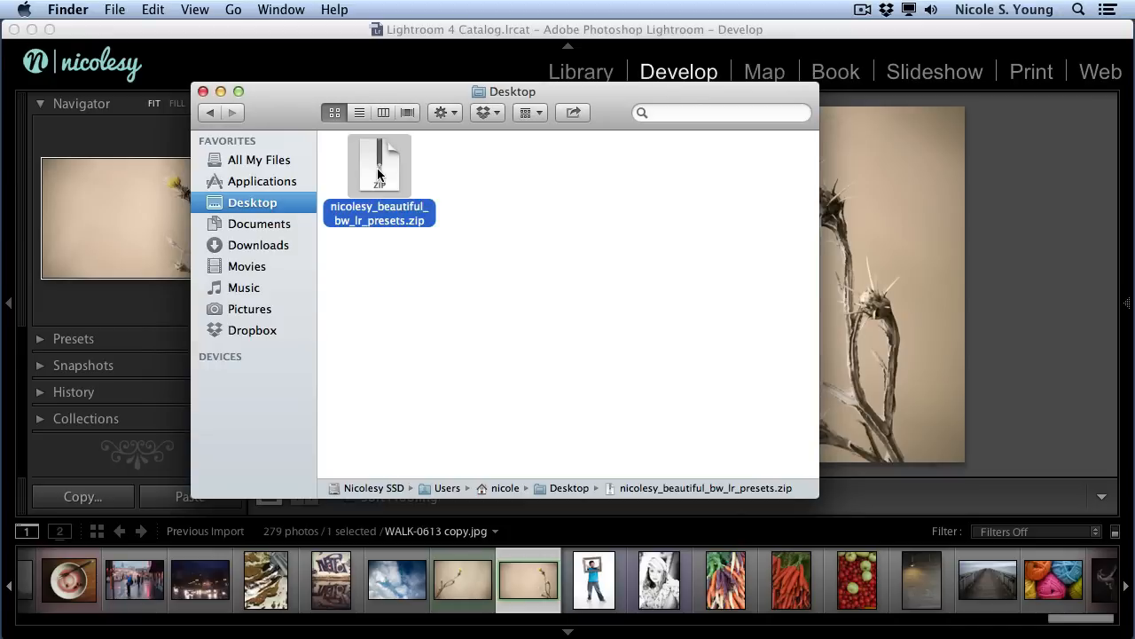
pyautogui.moveTo(381, 167)
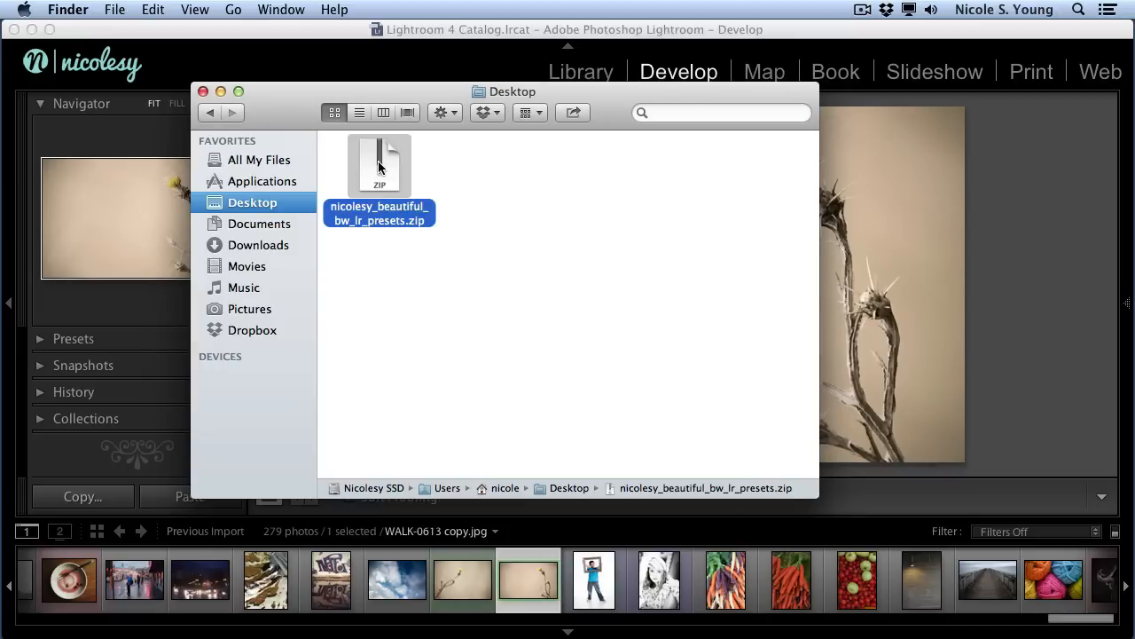
# - Extract the presets zip and open the Nicolesy Beautiful B&W Presets folder with its ten templates
pyautogui.rightClick(379, 164)
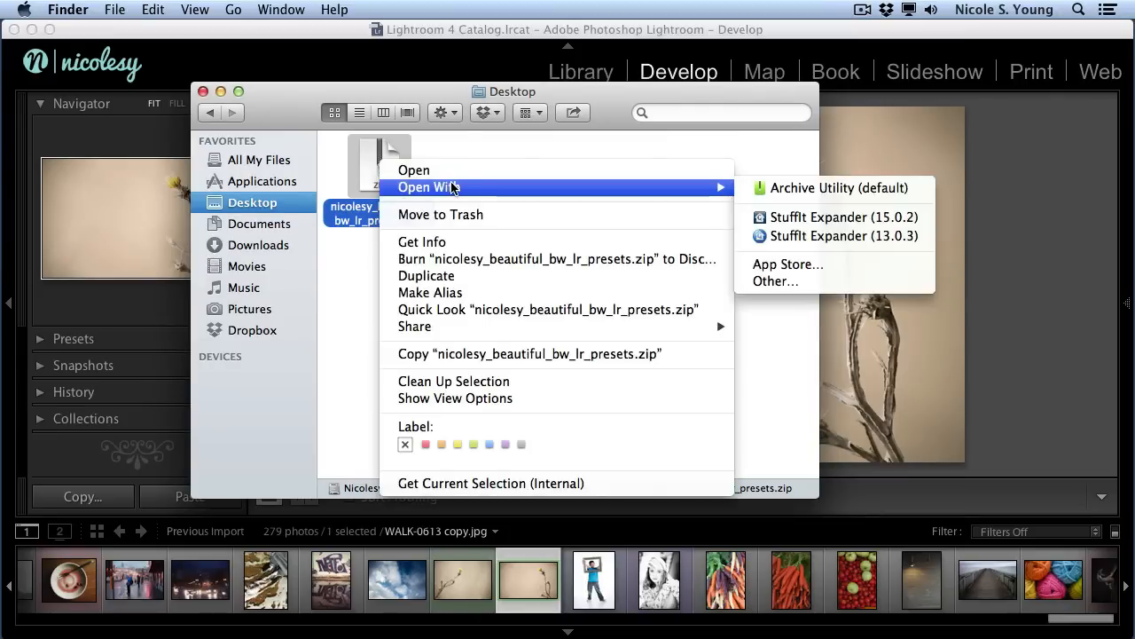
pyautogui.click(442, 151)
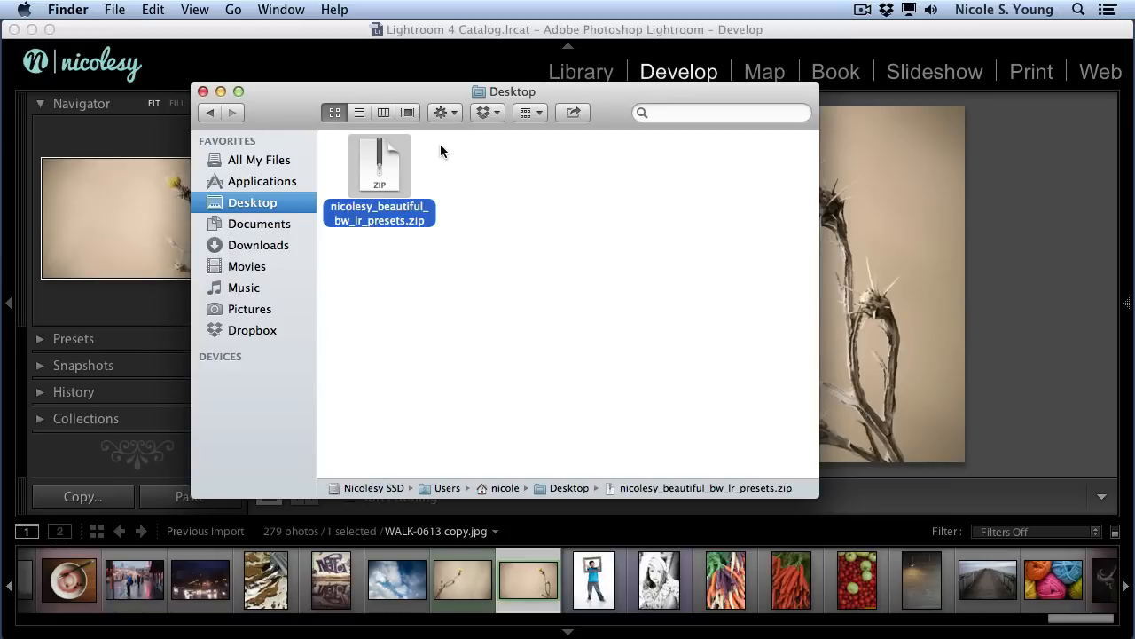
pyautogui.doubleClick(379, 164)
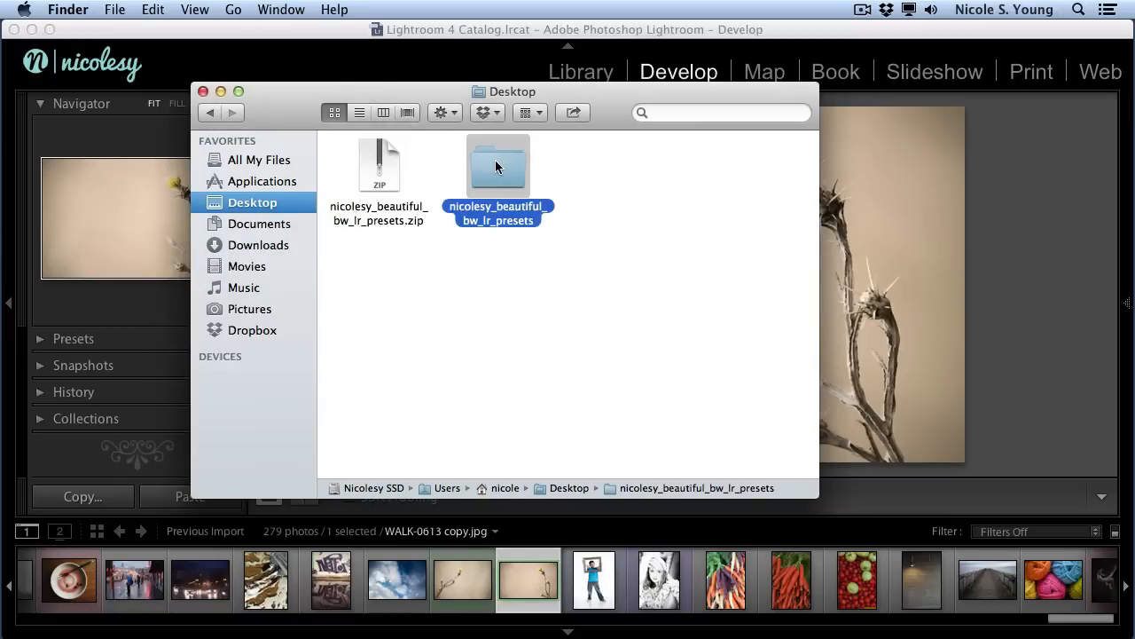
pyautogui.doubleClick(497, 165)
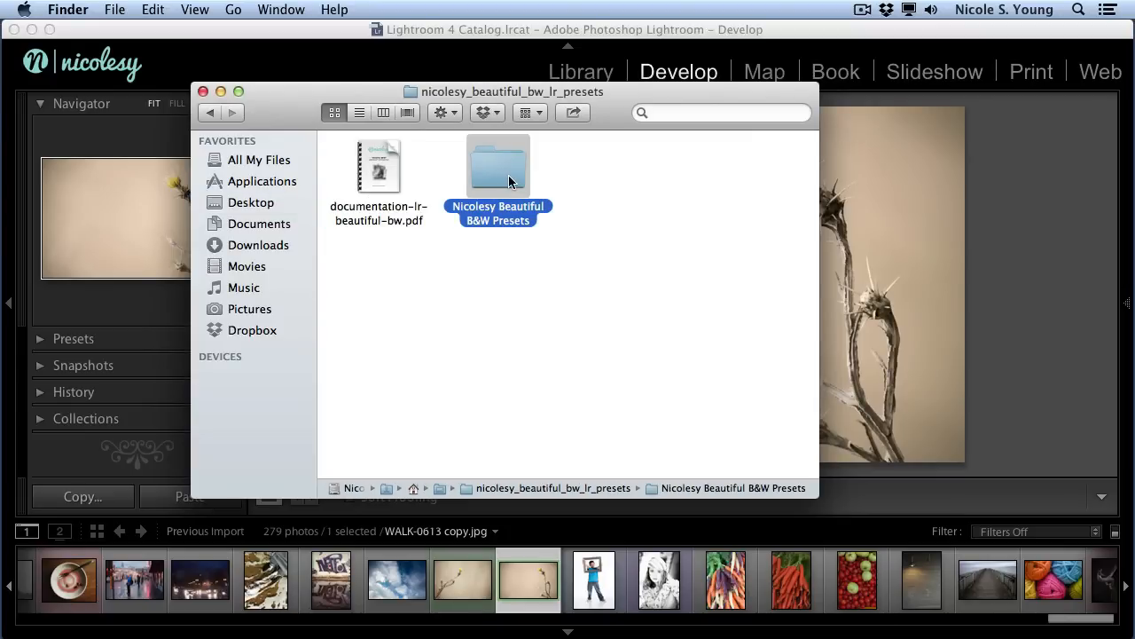
pyautogui.doubleClick(498, 165)
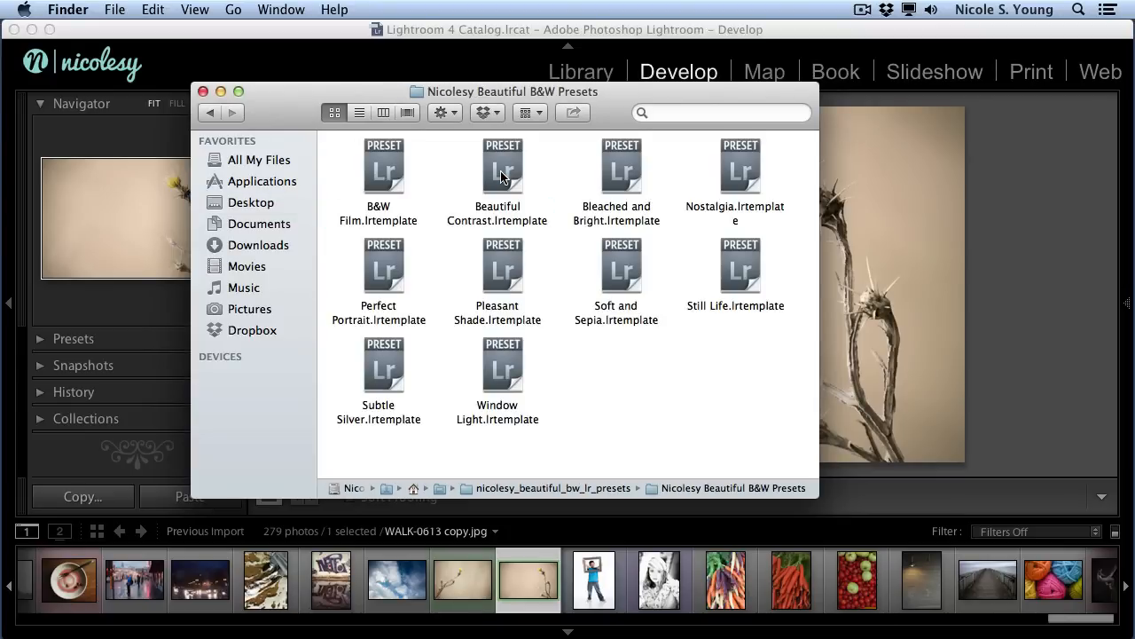
pyautogui.moveTo(454, 177)
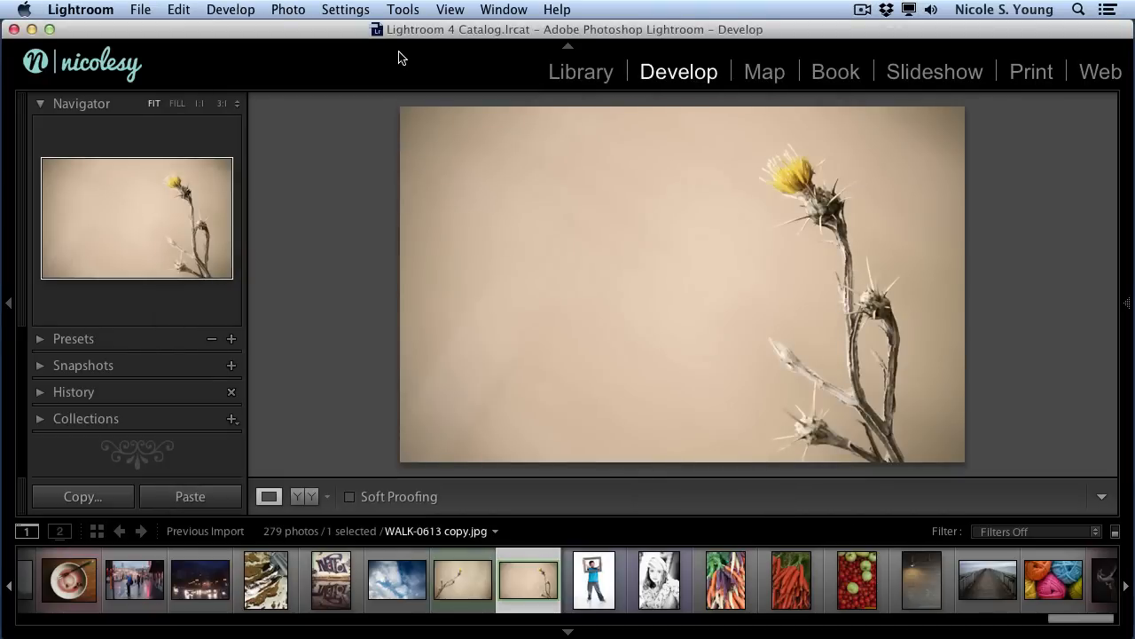
pyautogui.moveTo(198, 304)
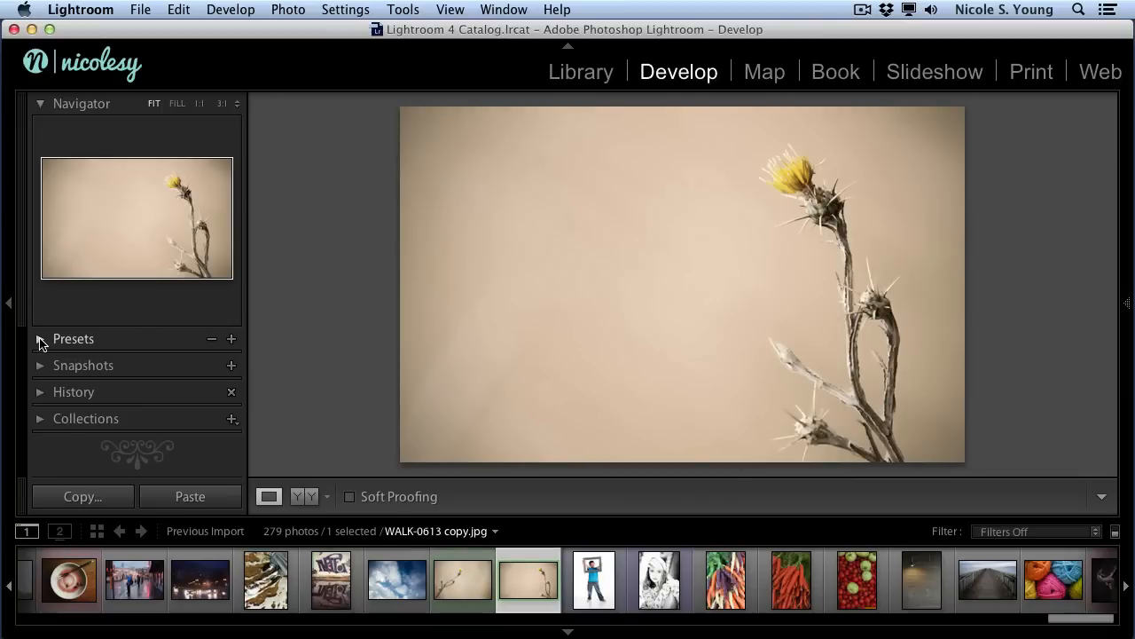
# - Expand the Develop Presets panel and bring up the preset folder context menu
pyautogui.click(40, 339)
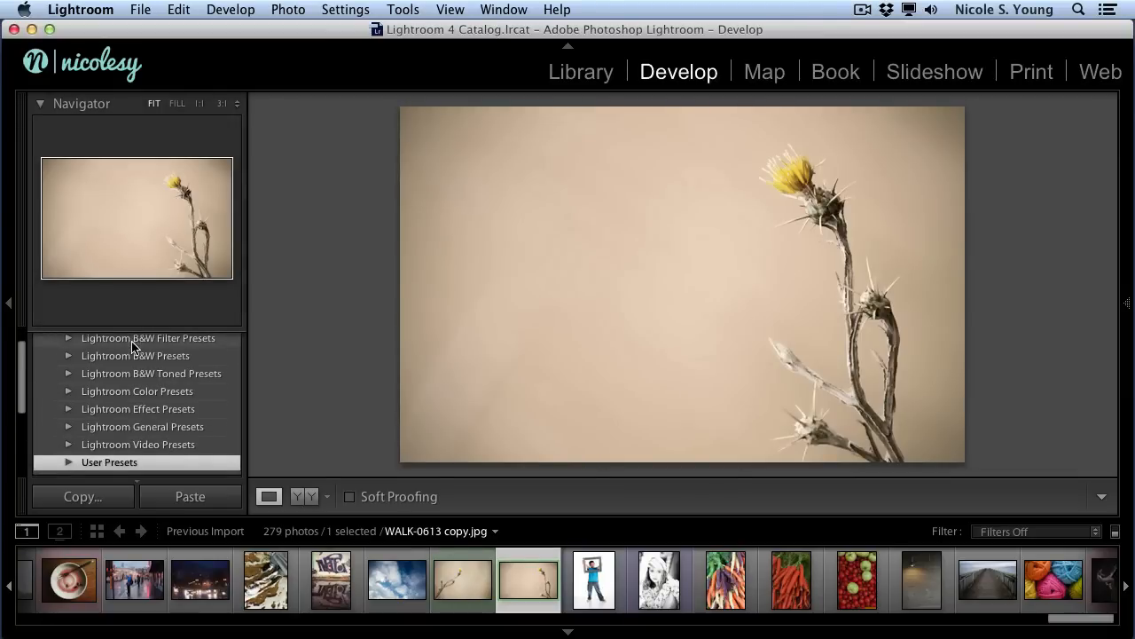
pyautogui.rightClick(131, 346)
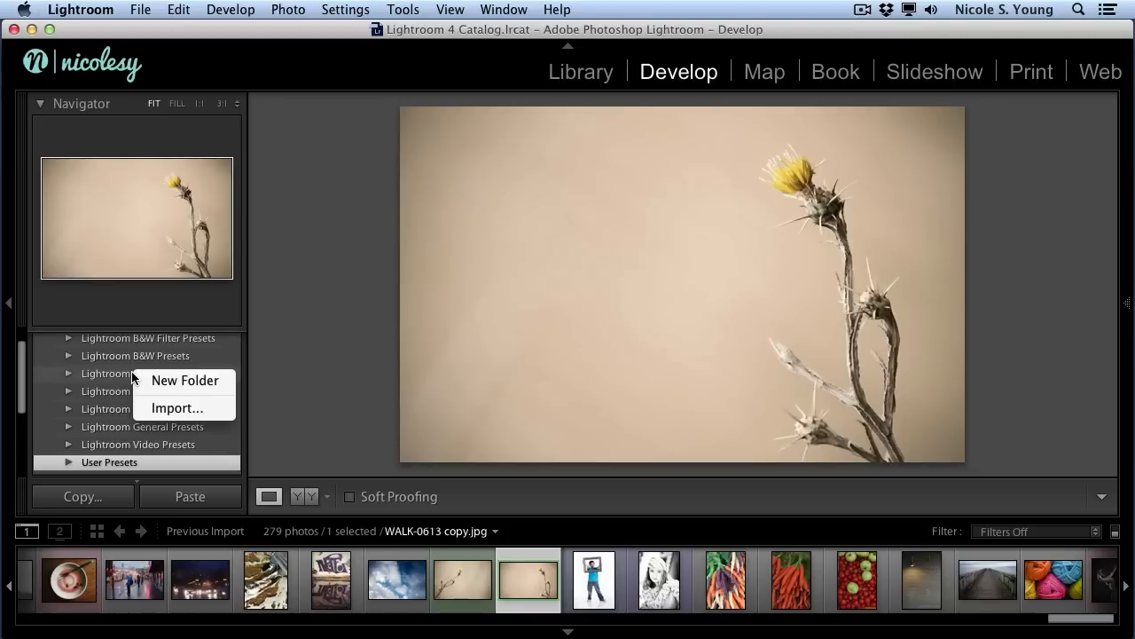
# - Create a new Develop preset folder named 'Beautiful B&W'
pyautogui.click(185, 379)
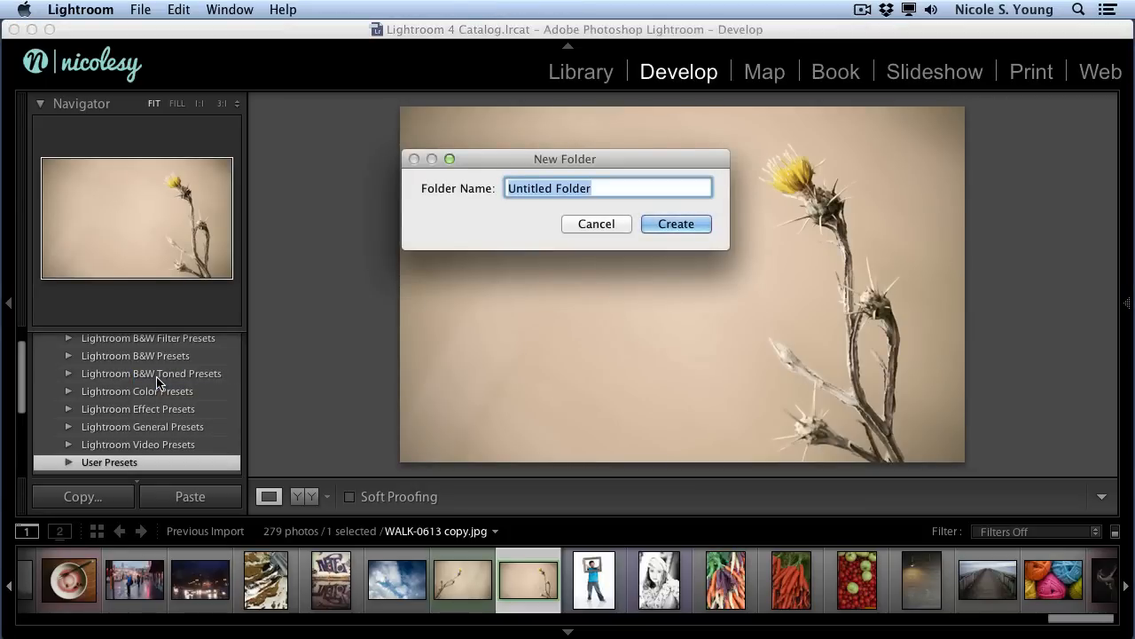
pyautogui.write('Beautiful')
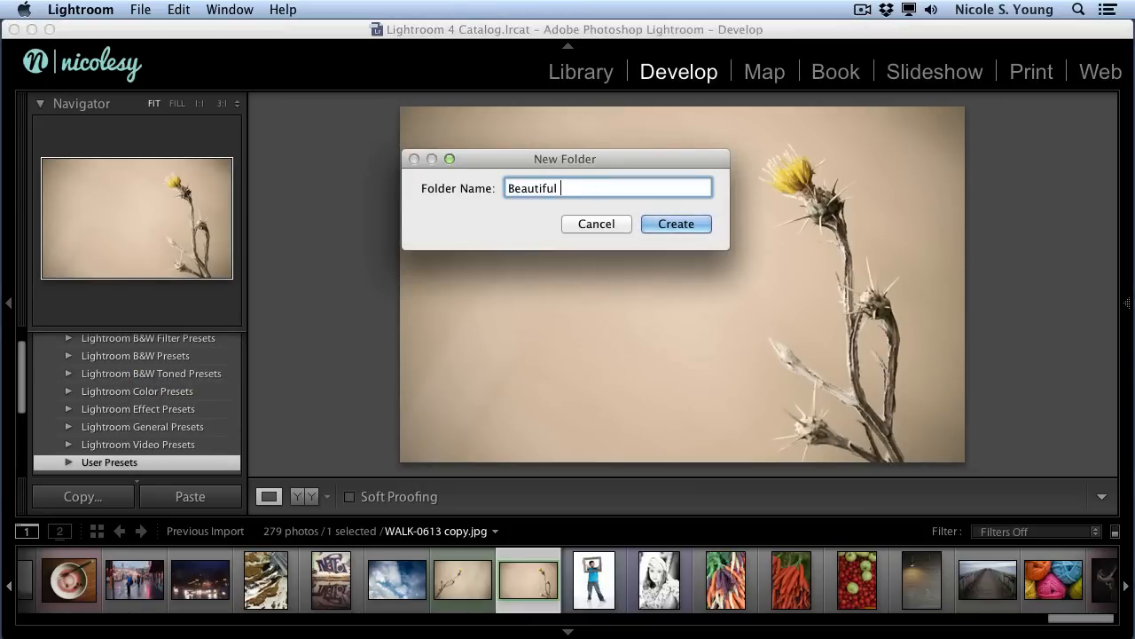
pyautogui.write('B&W')
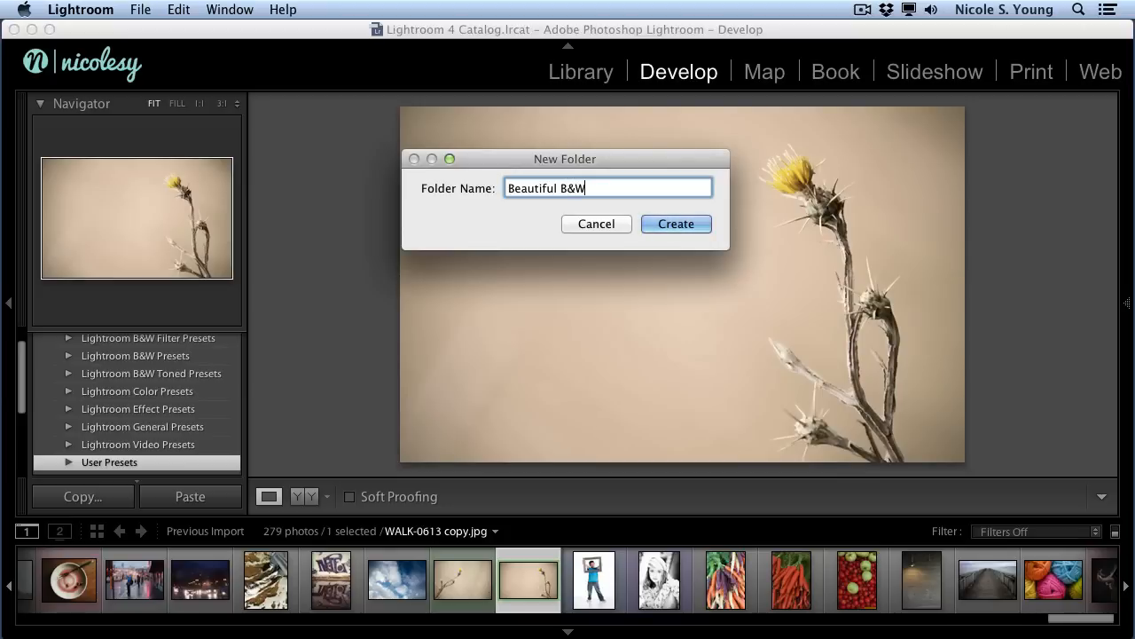
pyautogui.click(676, 223)
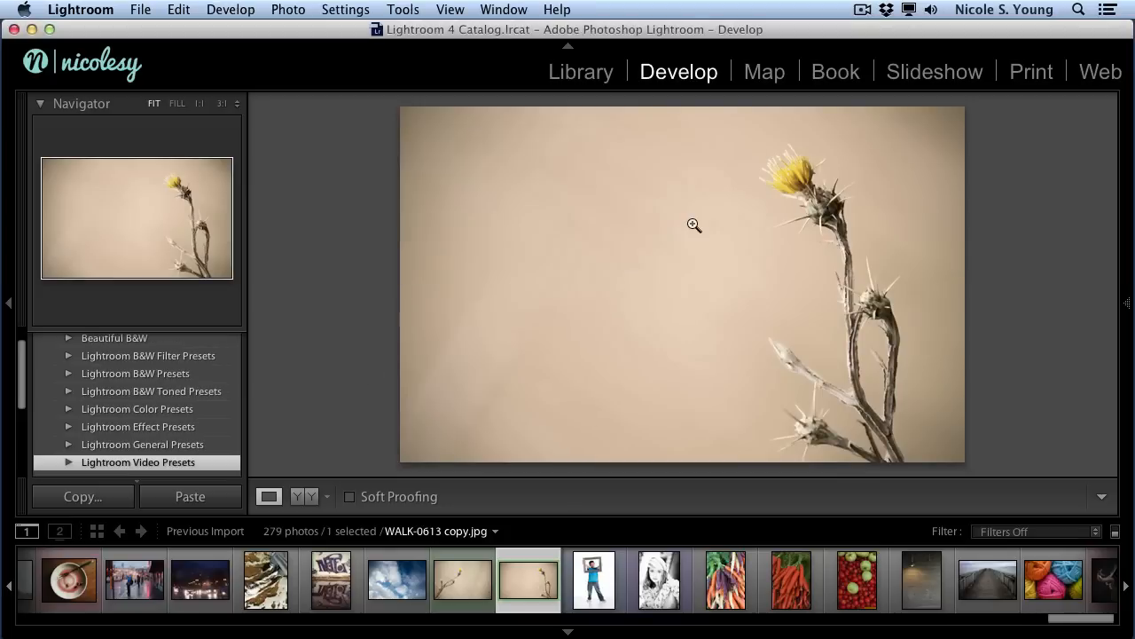
pyautogui.moveTo(243, 361)
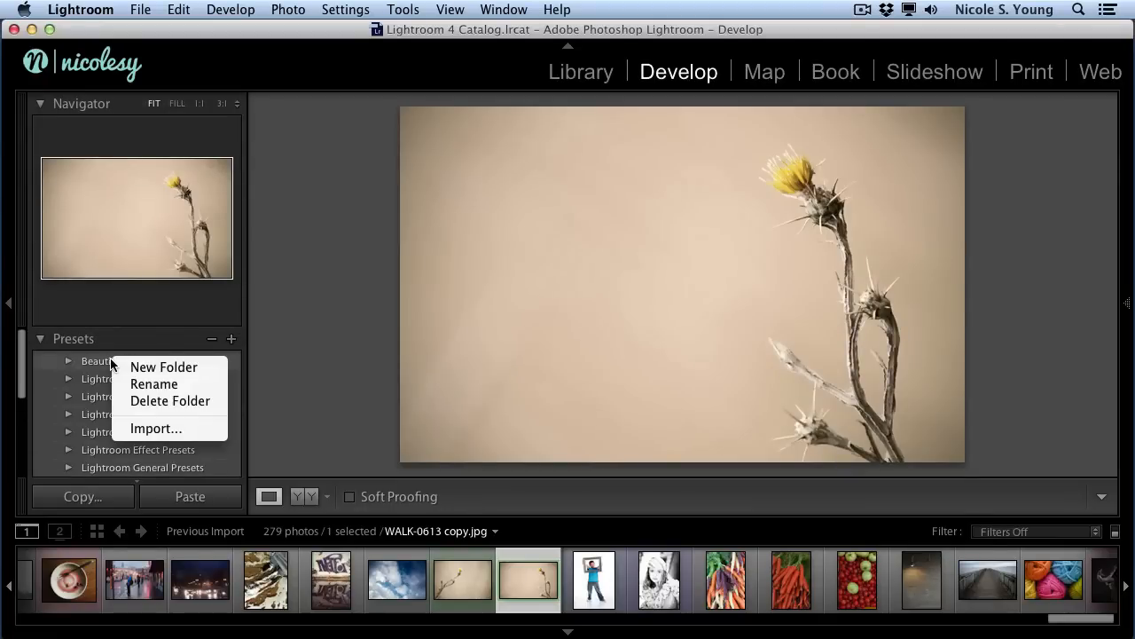
# - Import the ten .lrtemplate B&W presets into the Beautiful B&W folder
pyautogui.click(155, 428)
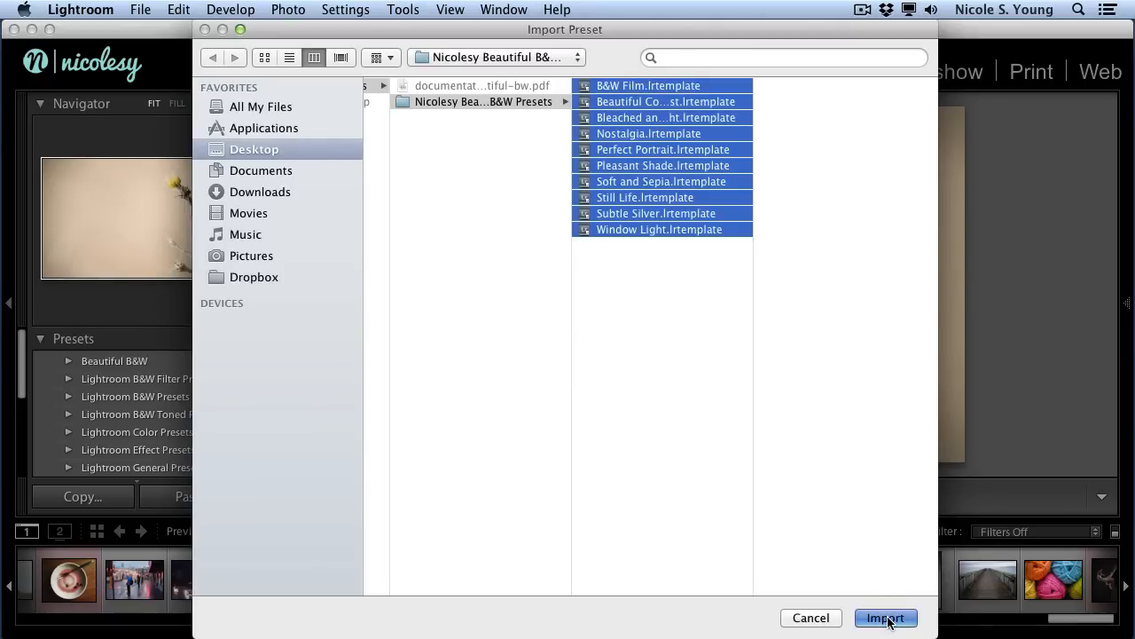
pyautogui.click(886, 617)
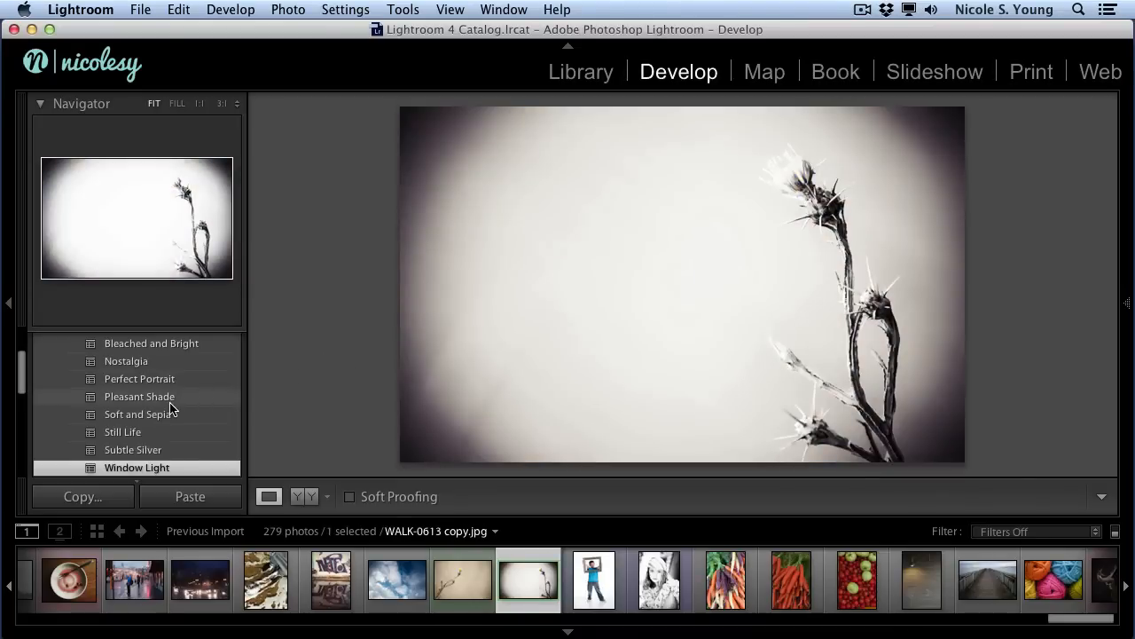